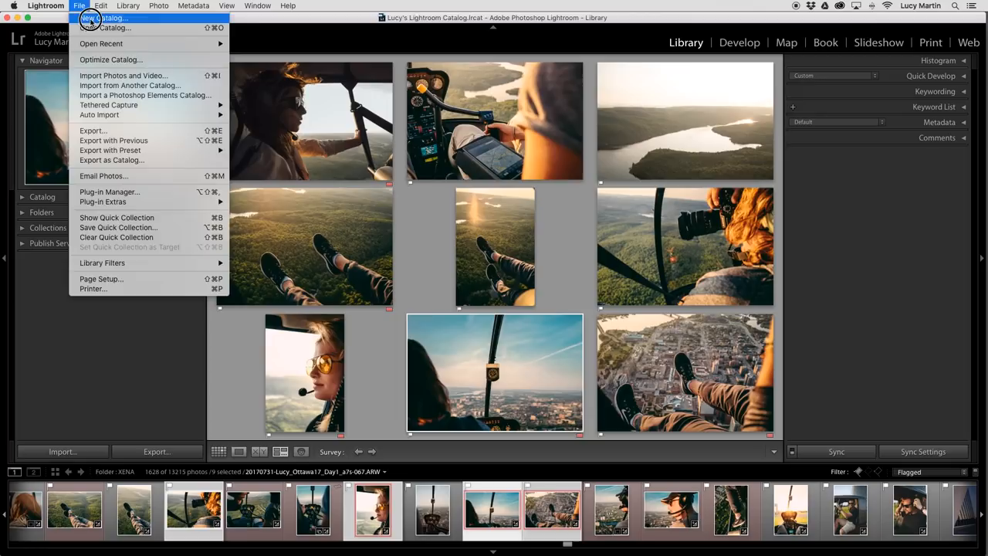
- Create a new, empty Lightroom catalog from the File menu
{"action": "left_click", "coordinate": [104, 17]}
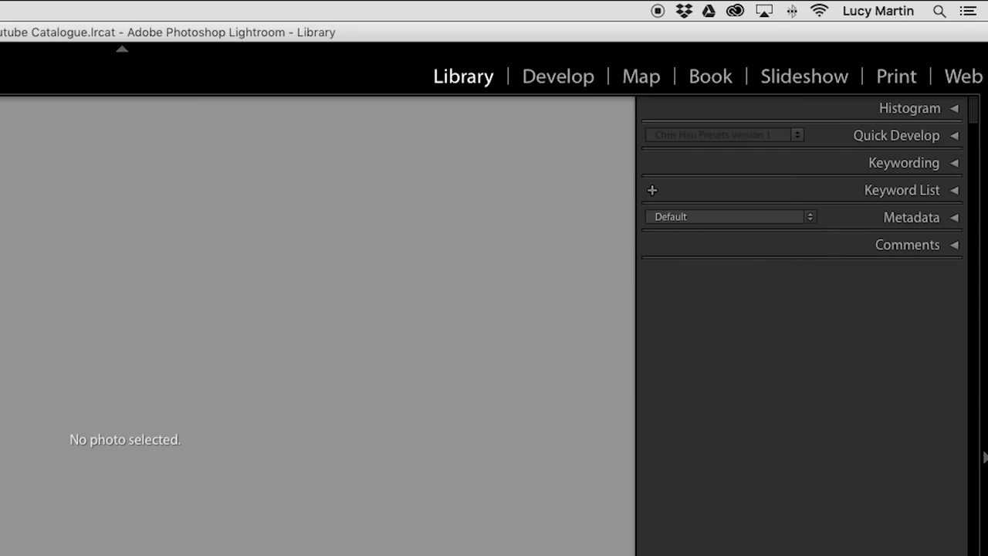
{"action": "mouse_move", "coordinate": [508, 64]}
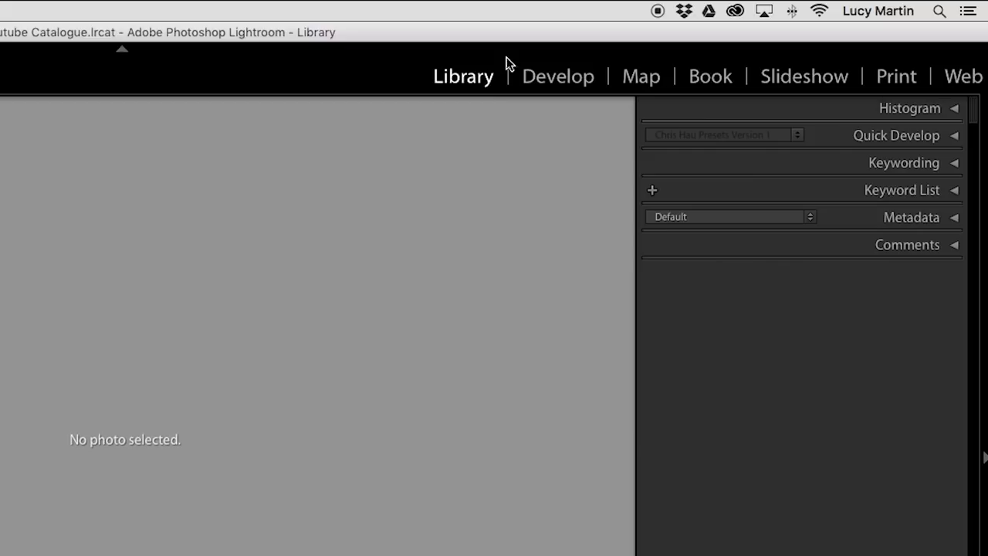
{"action": "mouse_move", "coordinate": [538, 119]}
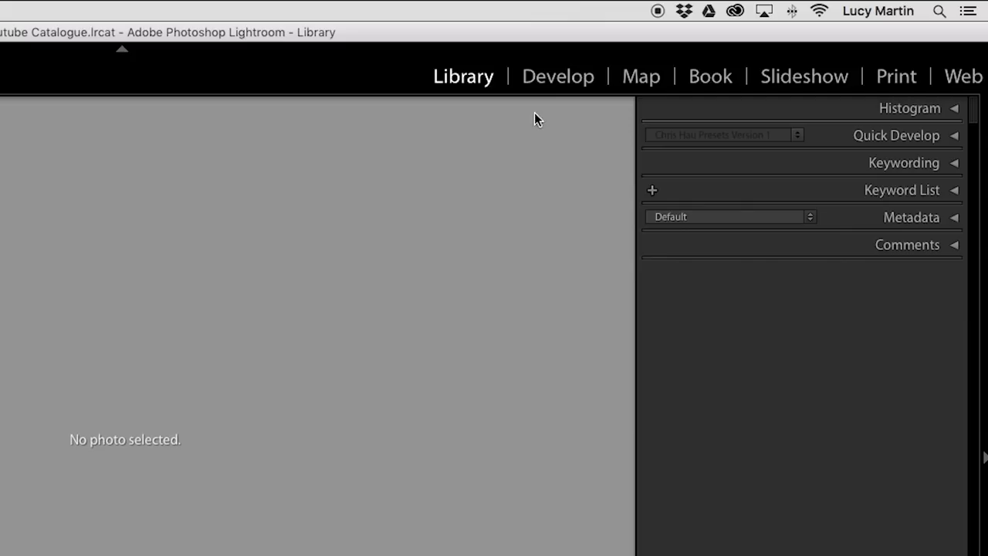
{"action": "mouse_move", "coordinate": [551, 53]}
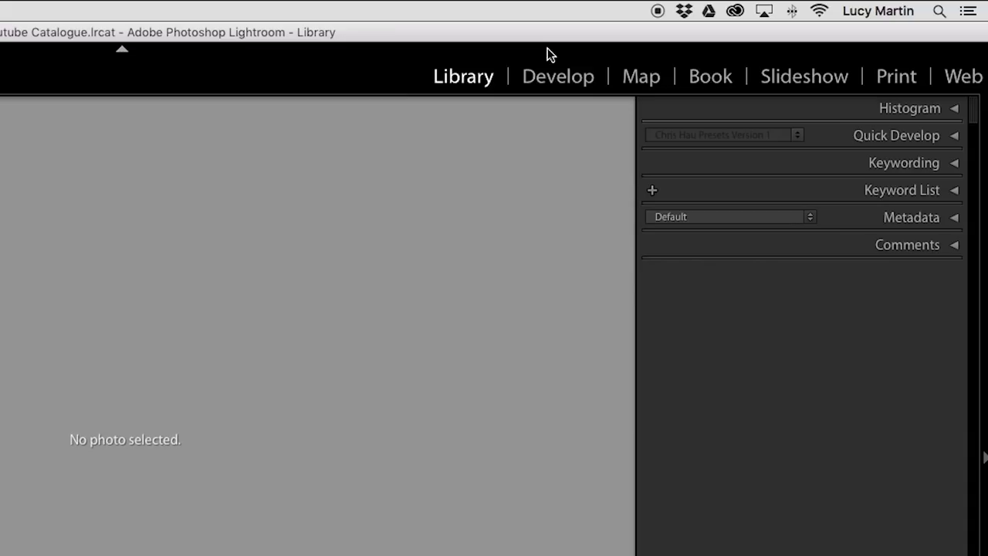
{"action": "mouse_move", "coordinate": [463, 76]}
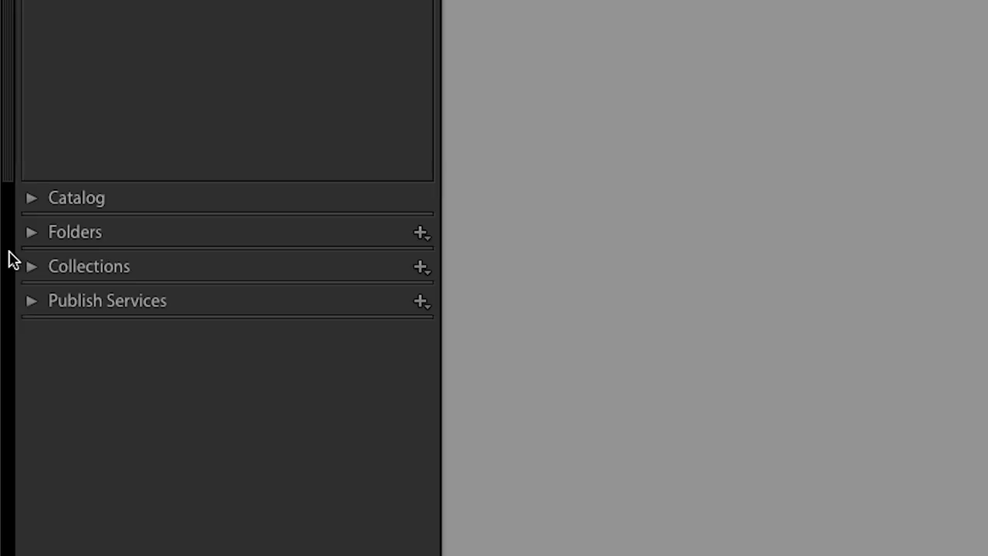
- Add an All My Photos folder on the external drive with a fashion subfolder inside
{"action": "left_click", "coordinate": [422, 232]}
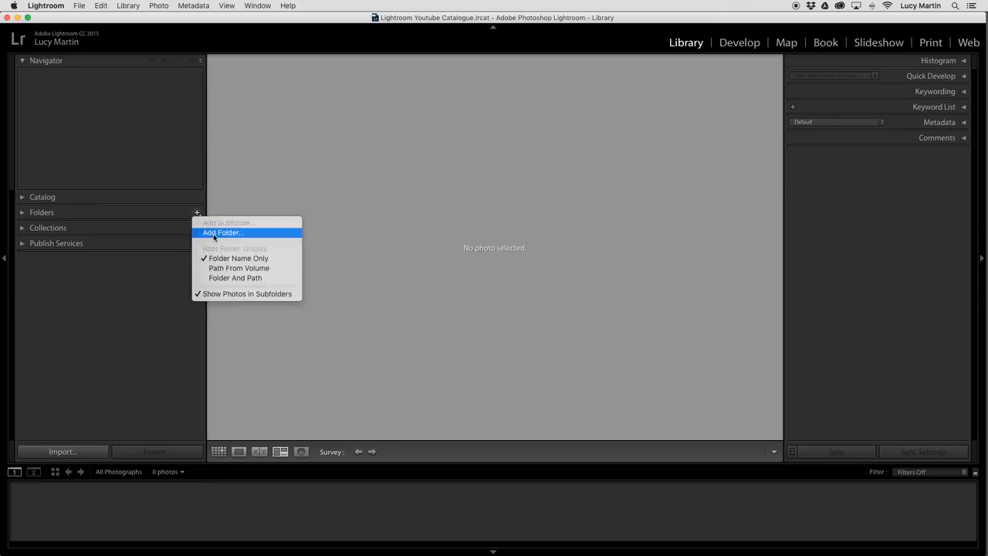
{"action": "left_click", "coordinate": [222, 233]}
{"action": "type", "text": "All M"}
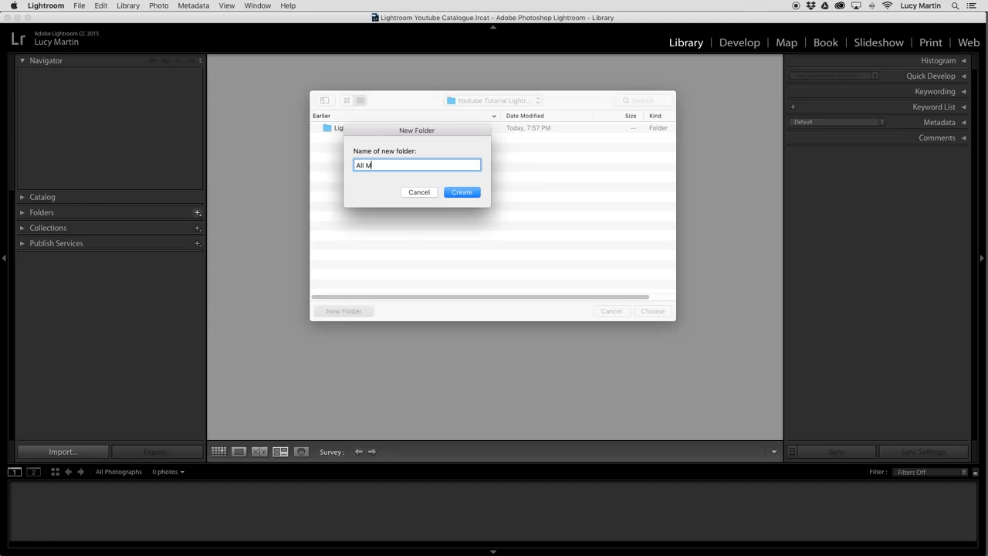
{"action": "left_click", "coordinate": [462, 192]}
{"action": "type", "text": "Fashion Ph"}
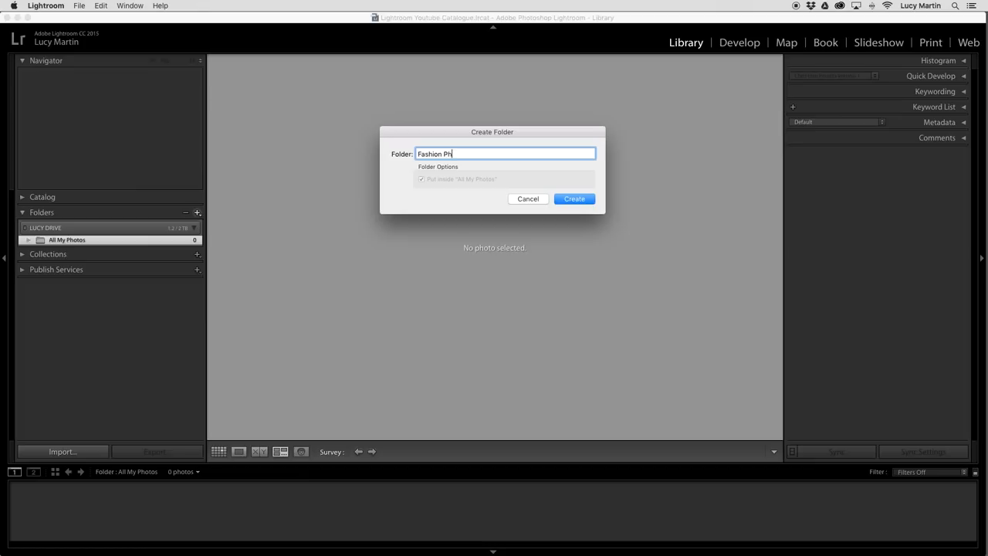
{"action": "left_click", "coordinate": [574, 199]}
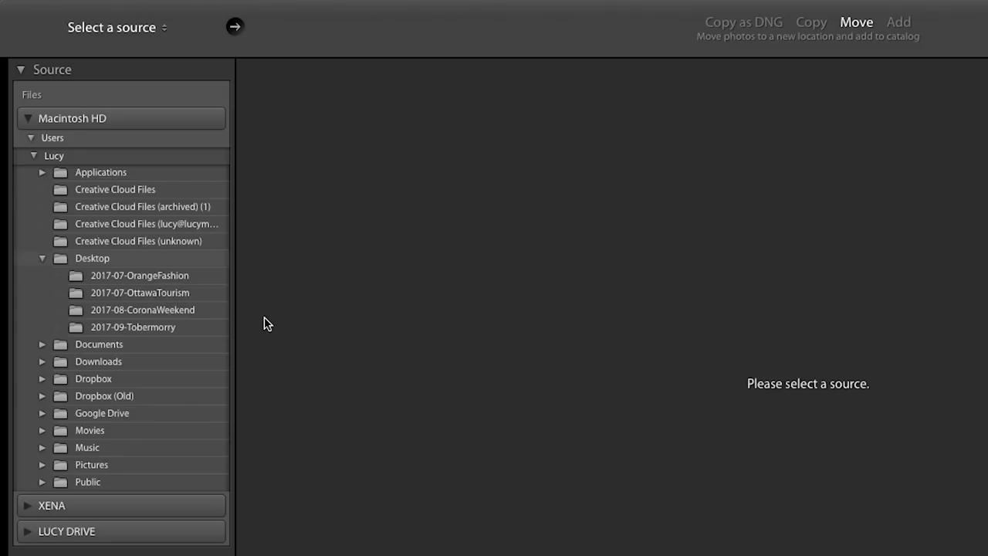
- Use the 2017-07-OrangeFashion desktop folder as import source and enable building smart previews
{"action": "left_click", "coordinate": [140, 275]}
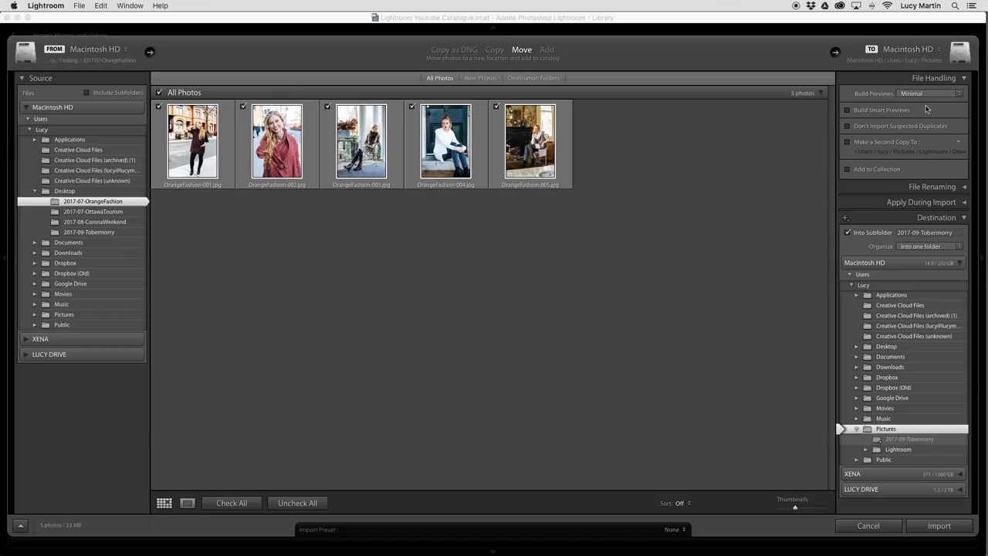
{"action": "left_click", "coordinate": [847, 109]}
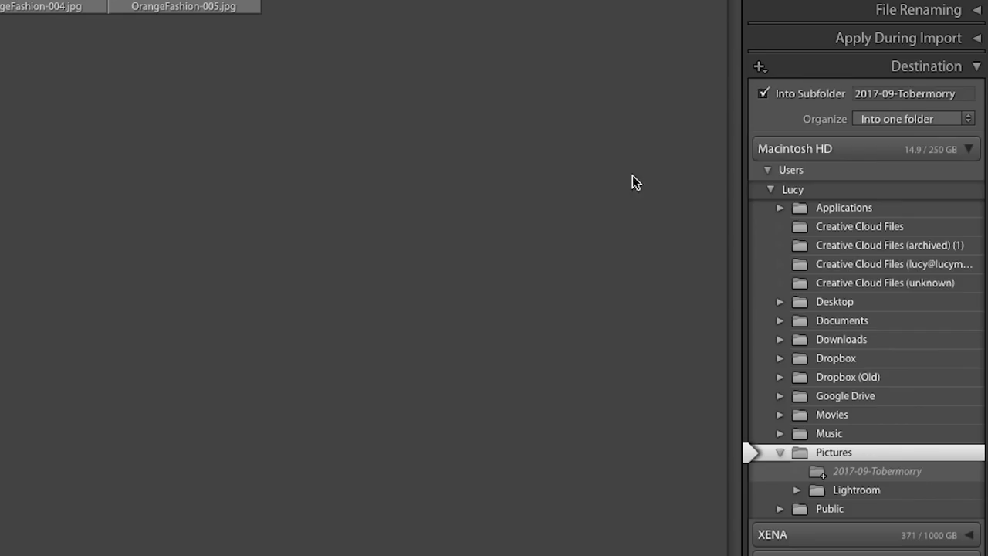
{"action": "mouse_move", "coordinate": [893, 98]}
{"action": "type", "text": "OrangeFashion"}
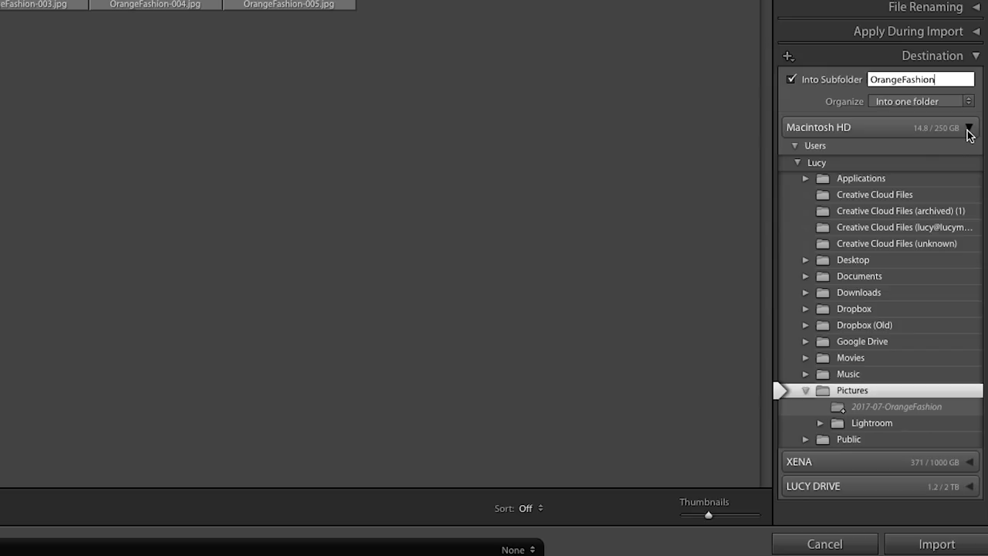
- Set Fashion Photos on the external drive as destination and import the five OrangeFashion photos
{"action": "left_click", "coordinate": [970, 127]}
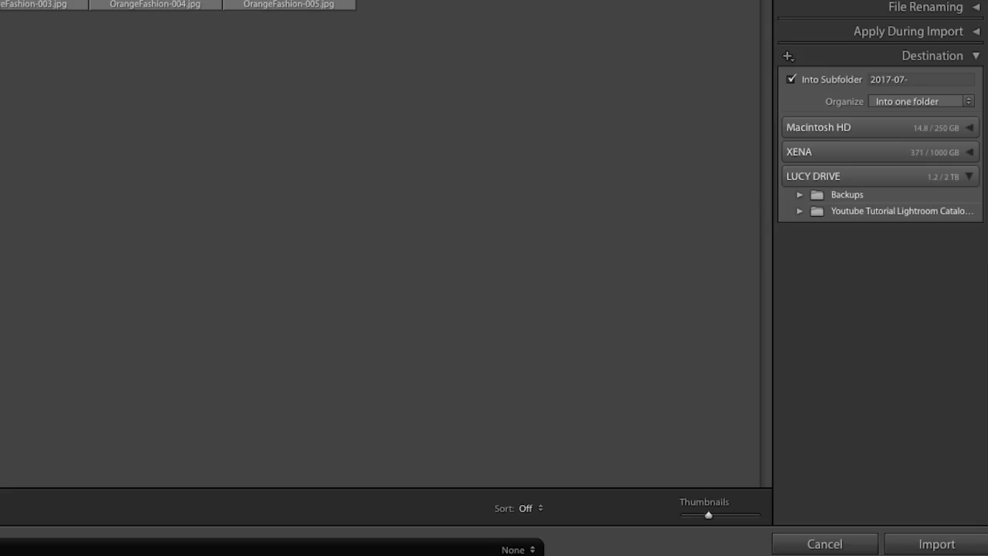
{"action": "left_click", "coordinate": [801, 211]}
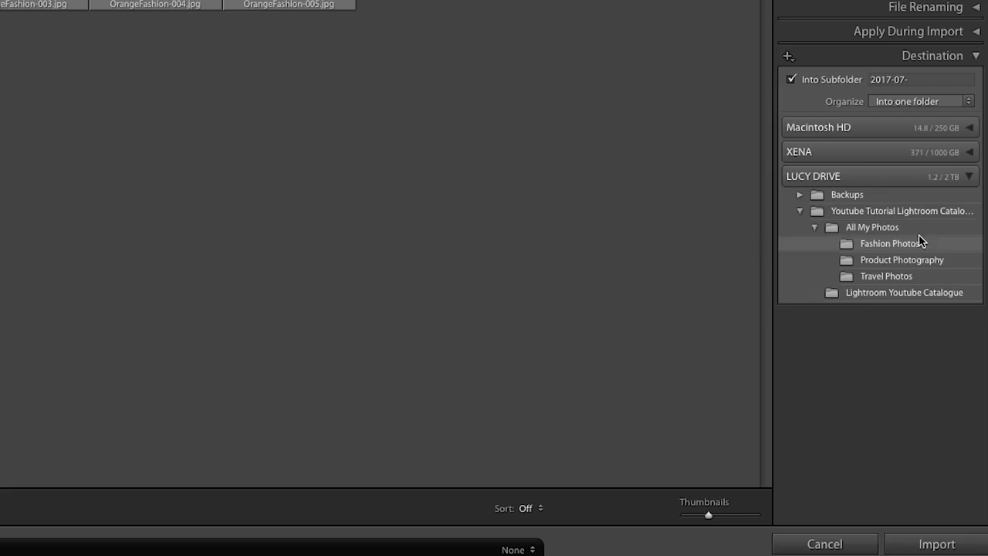
{"action": "mouse_move", "coordinate": [907, 231]}
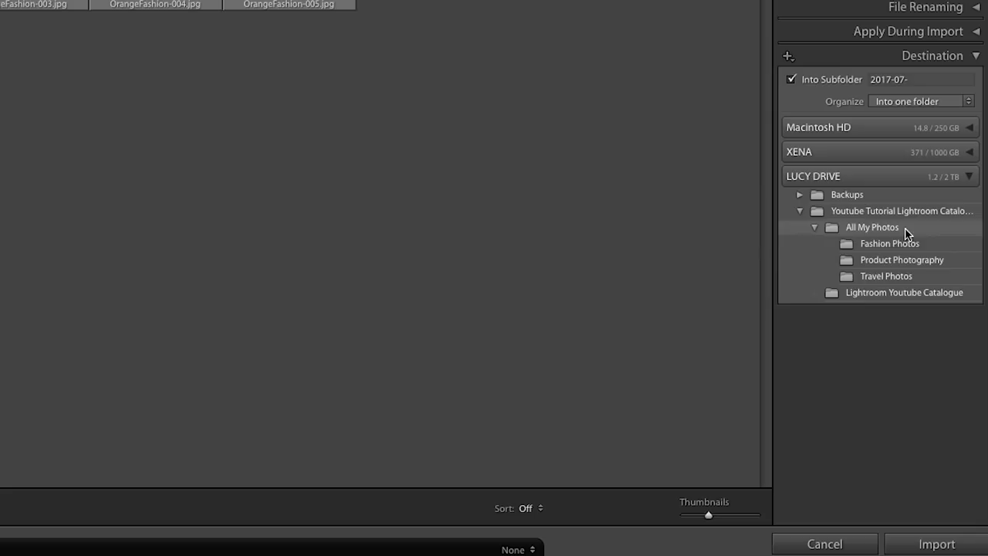
{"action": "left_click", "coordinate": [889, 243]}
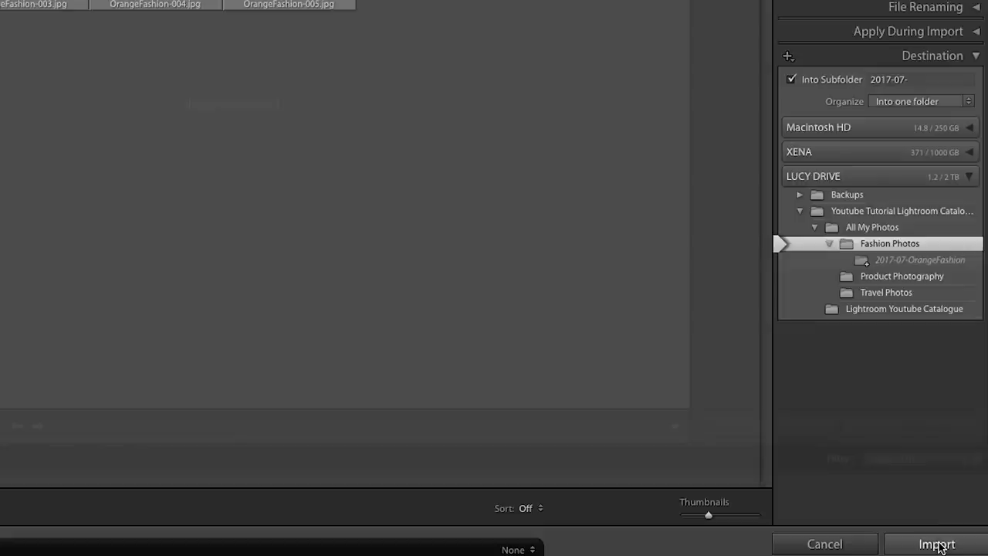
{"action": "left_click", "coordinate": [936, 543]}
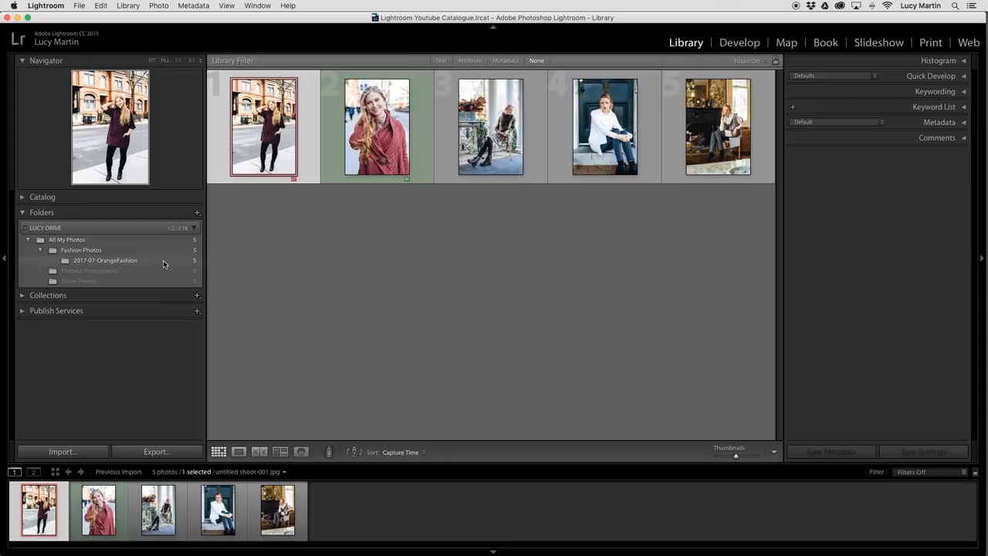
- Choose the 2017-08-CoronaWeekend folder as a new import source and preview one photo large
{"action": "left_click", "coordinate": [61, 452]}
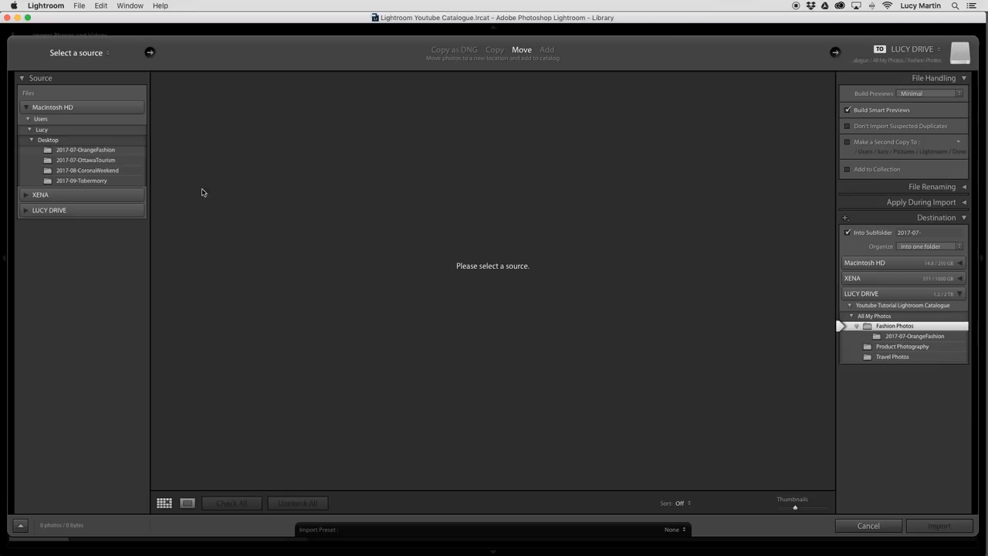
{"action": "left_click", "coordinate": [88, 170]}
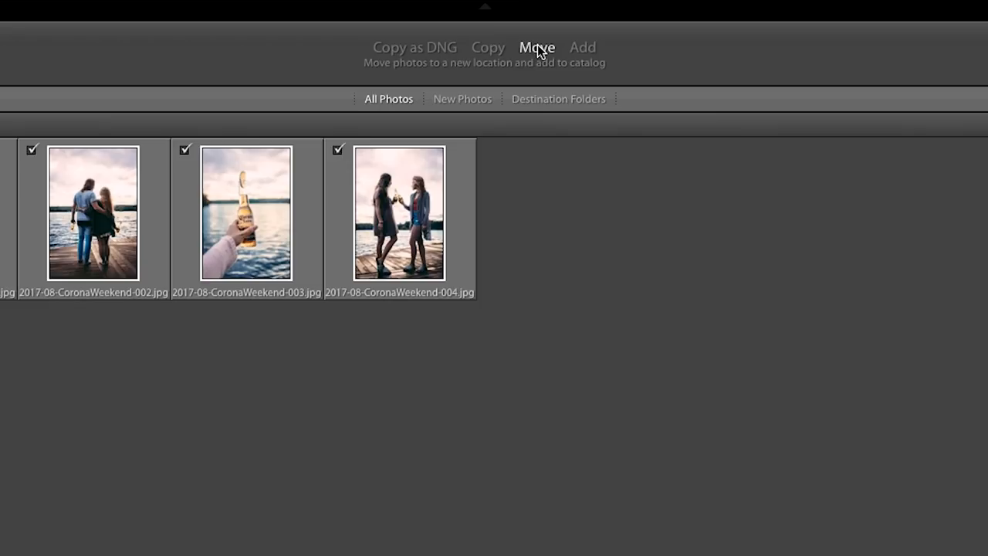
{"action": "mouse_move", "coordinate": [472, 48]}
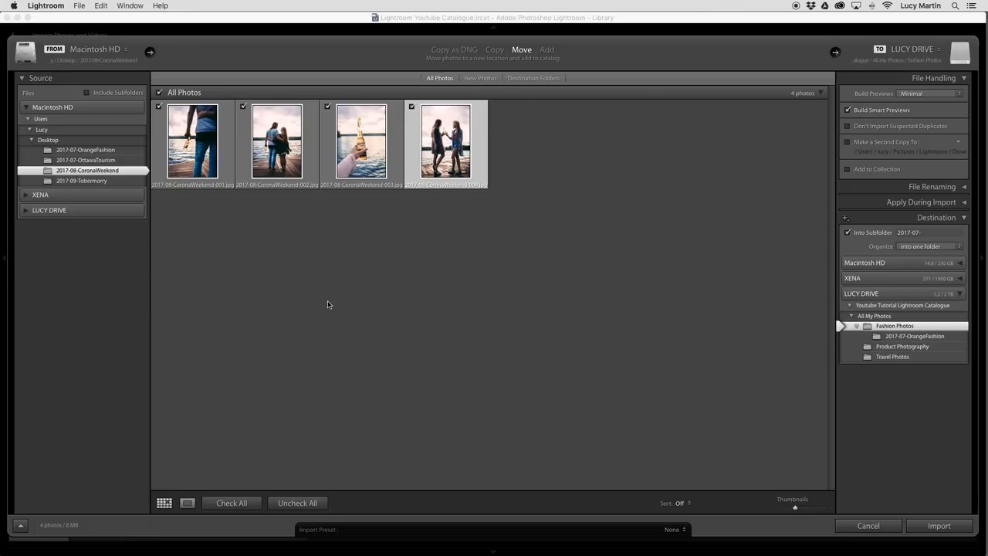
{"action": "left_click", "coordinate": [188, 503]}
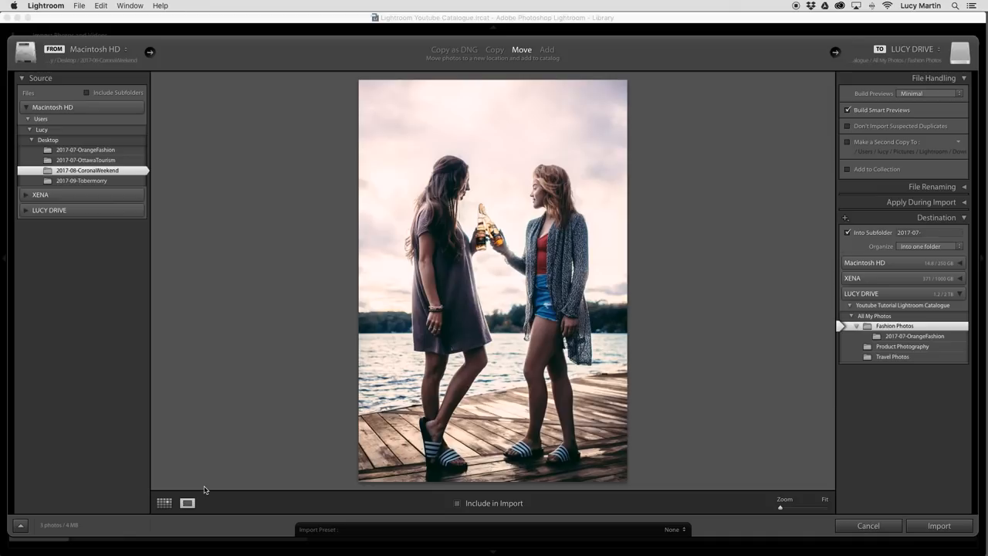
- Return from the large preview to the grid of CoronaWeekend source thumbnails
{"action": "left_click", "coordinate": [164, 503]}
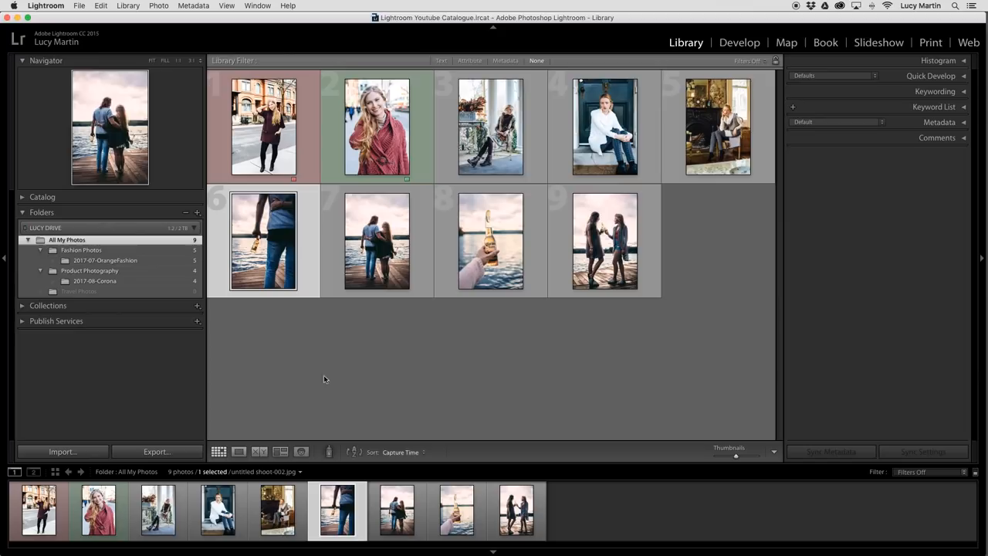
- Show the Fashion Photos folder, then reopen Import for the Tobermory shoot
{"action": "left_click", "coordinate": [81, 249]}
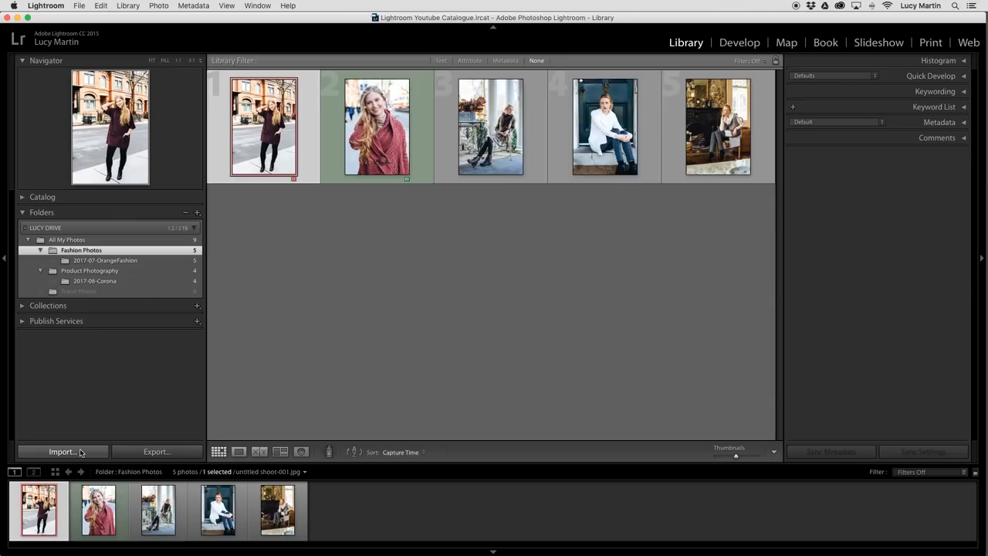
{"action": "left_click", "coordinate": [62, 452]}
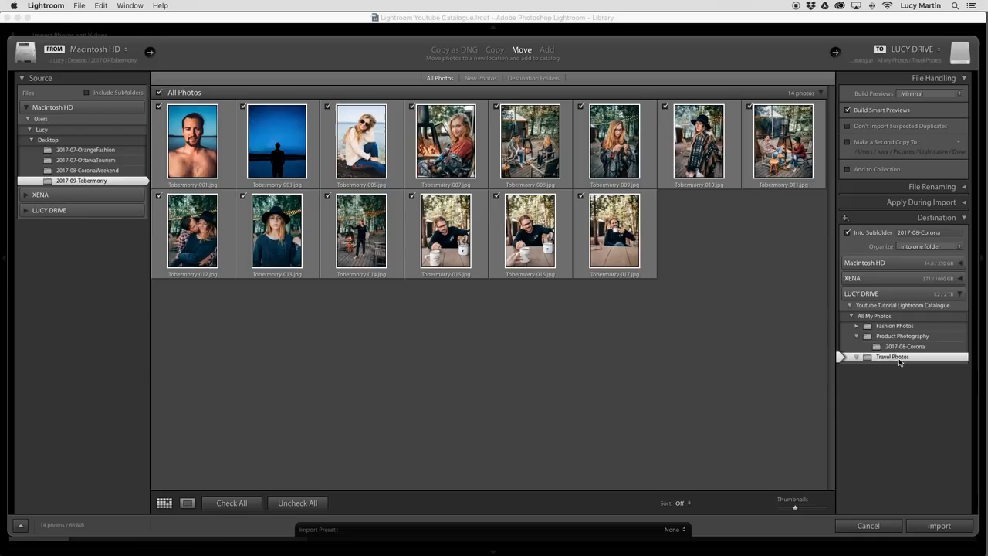